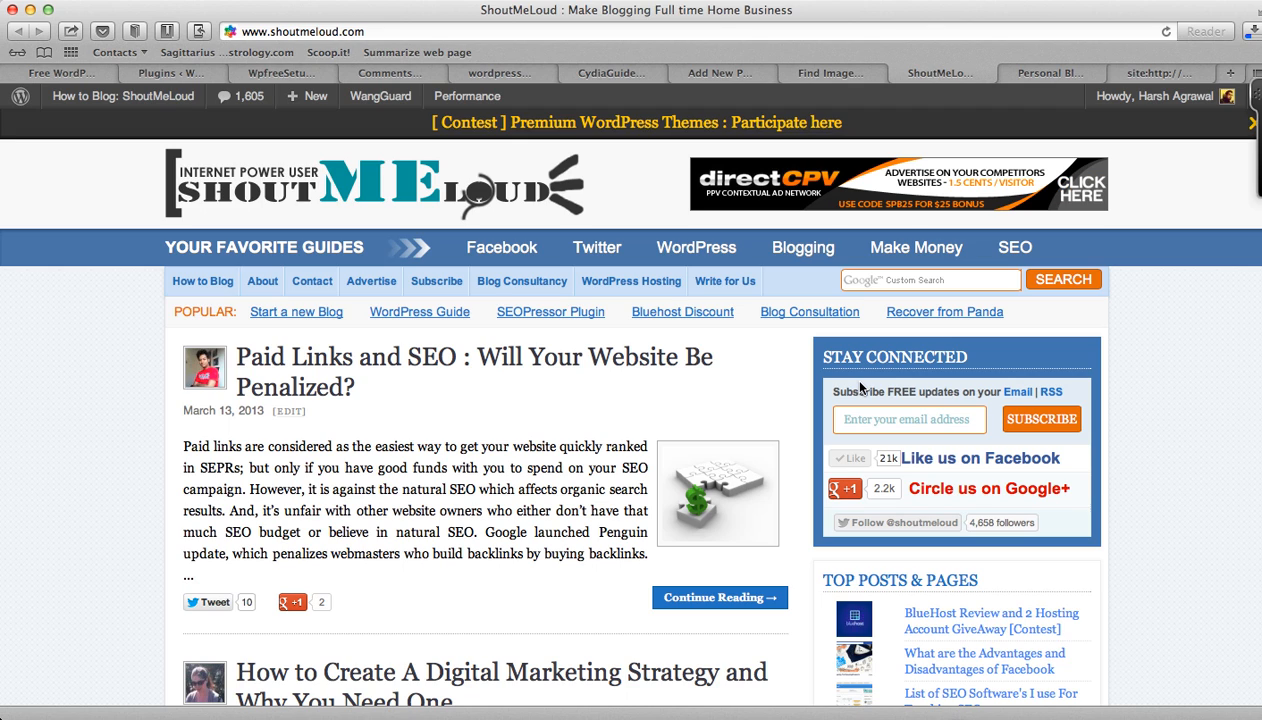
mouse_move(1058, 131)
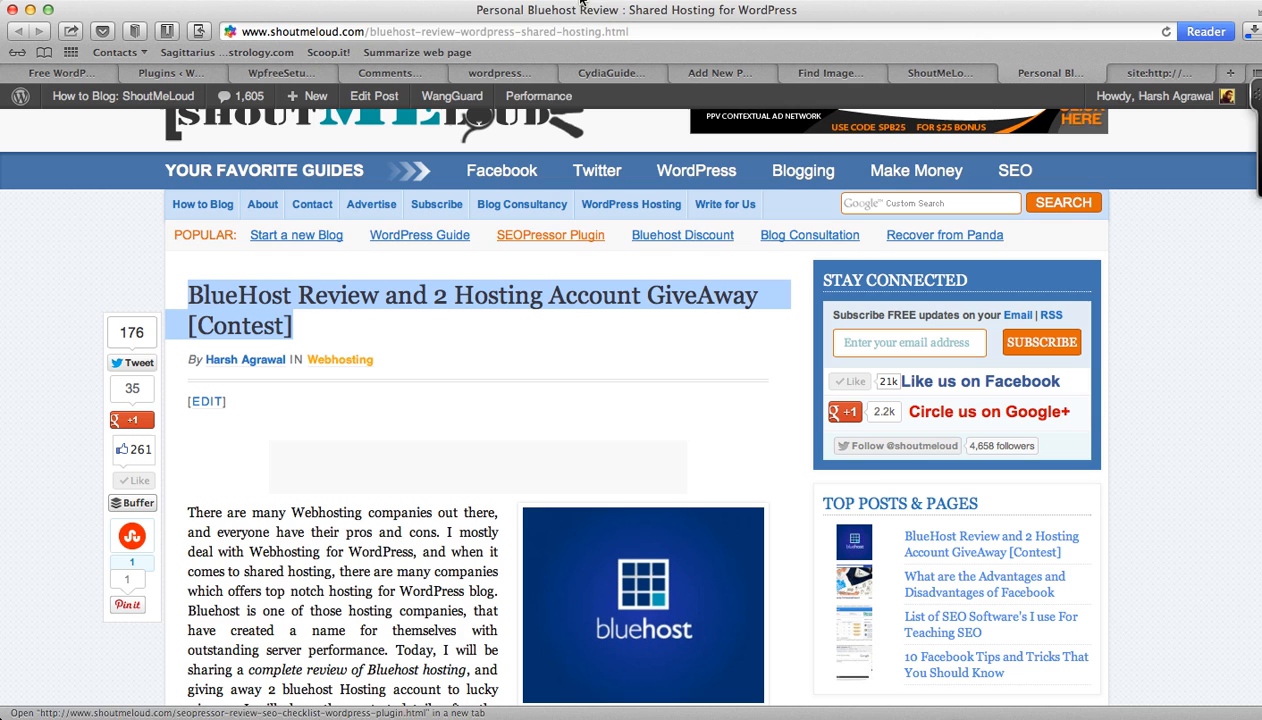
Step: Switch to the Google site: results showing the indexed Bluehost review page
left_click(1147, 74)
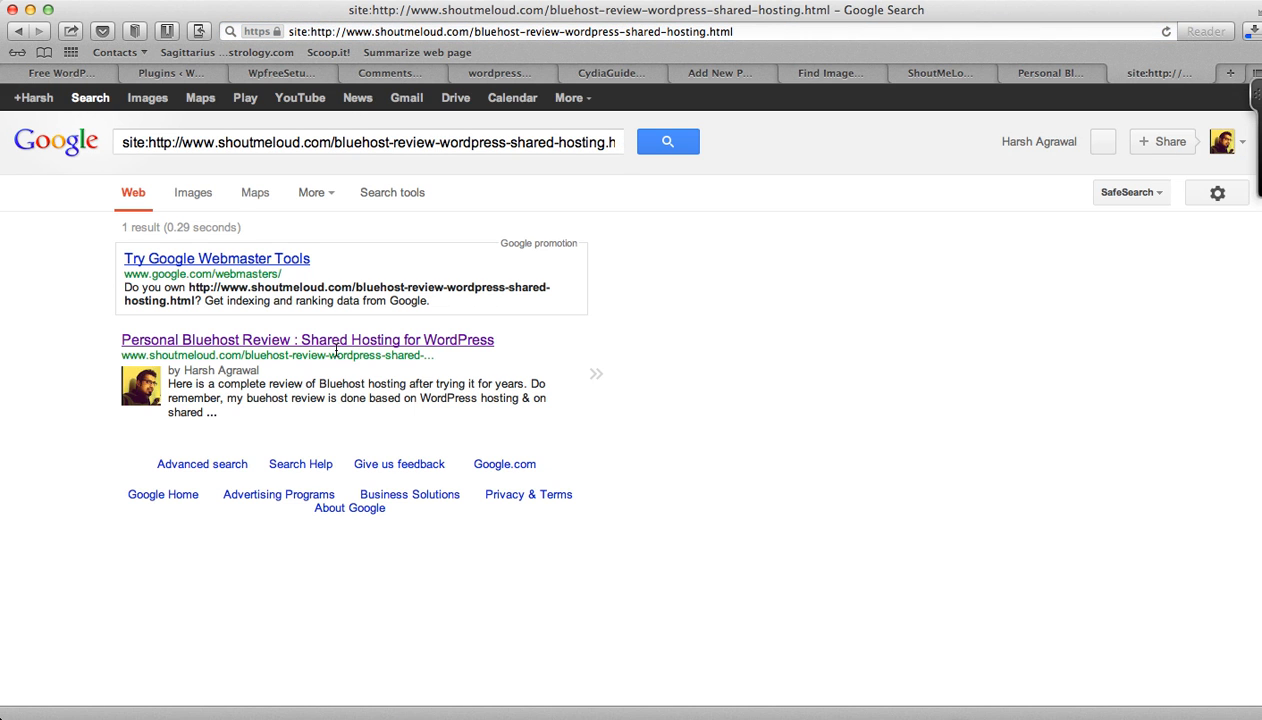
mouse_move(443, 341)
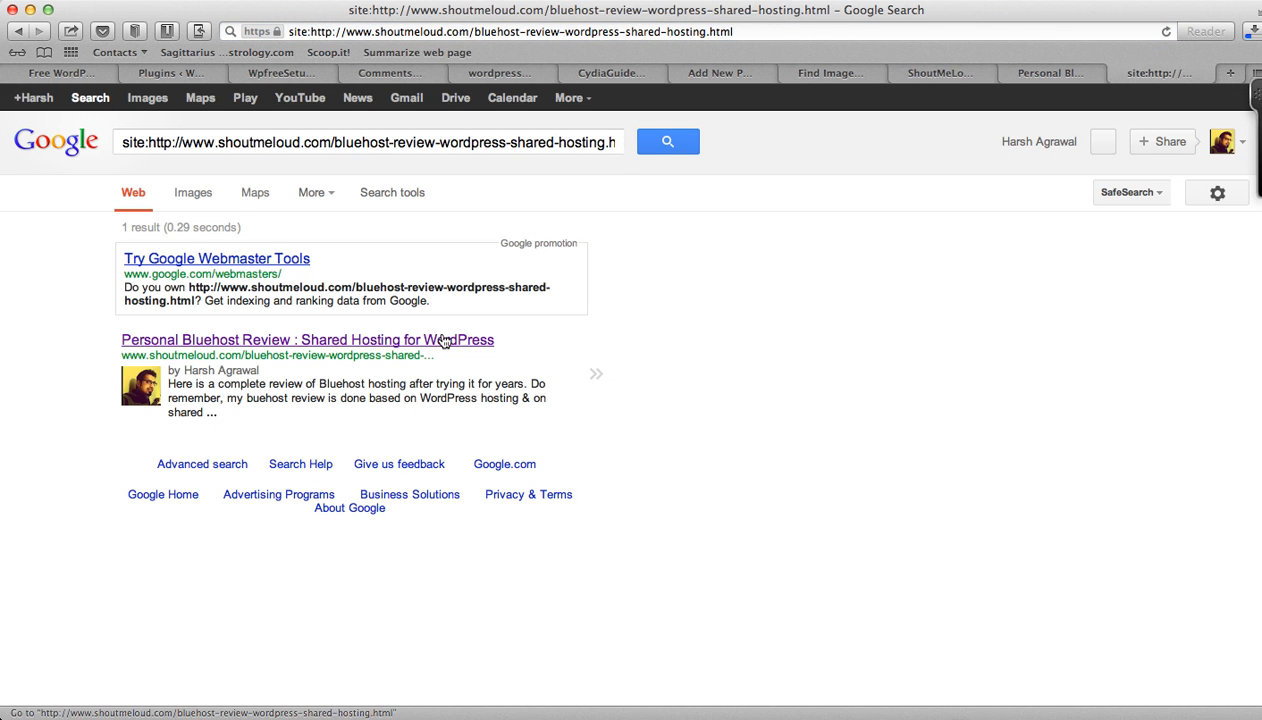
mouse_move(538, 314)
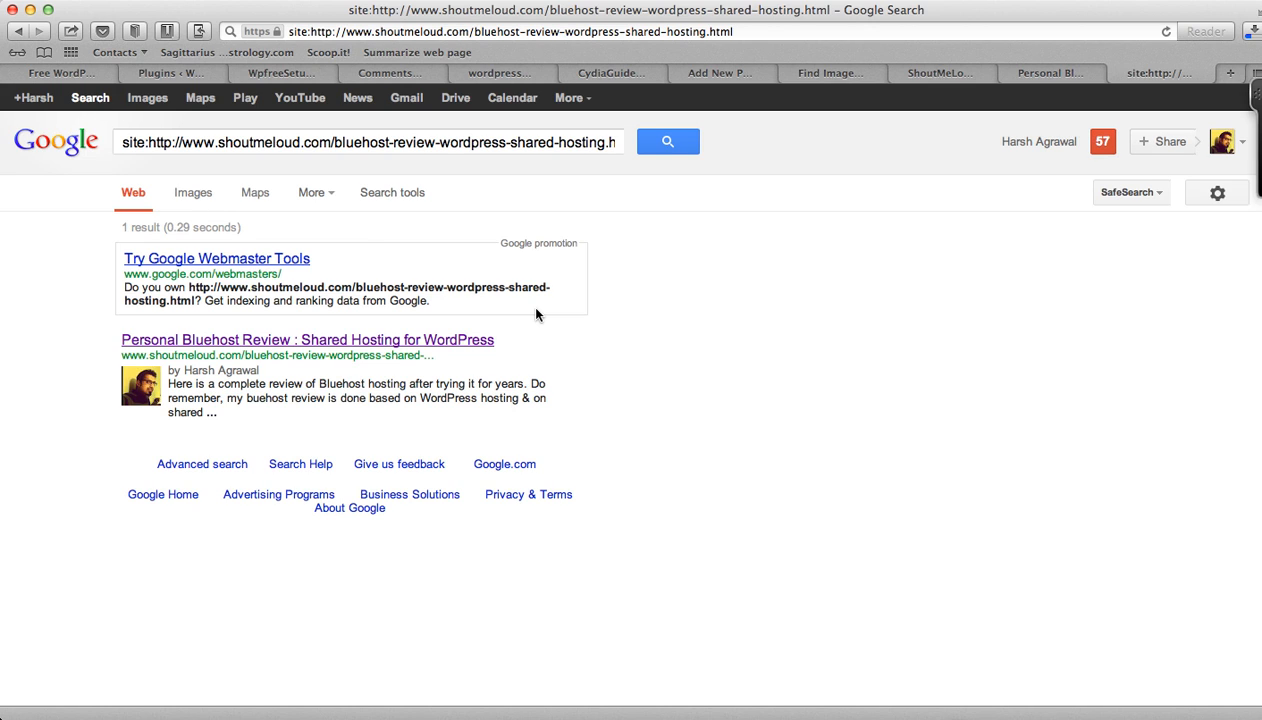
mouse_move(466, 212)
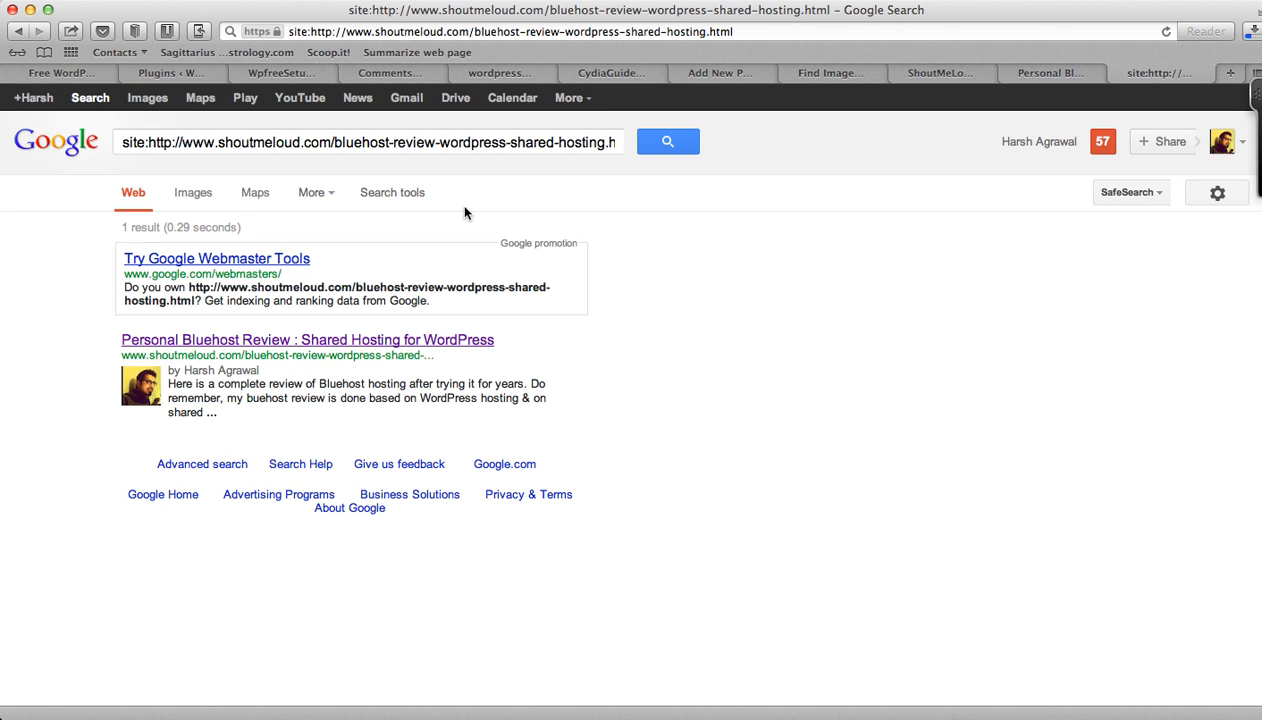
Step: Open the CydiaGuide Add New Post draft, visiting its title field and Yoast SEO box
left_click(723, 72)
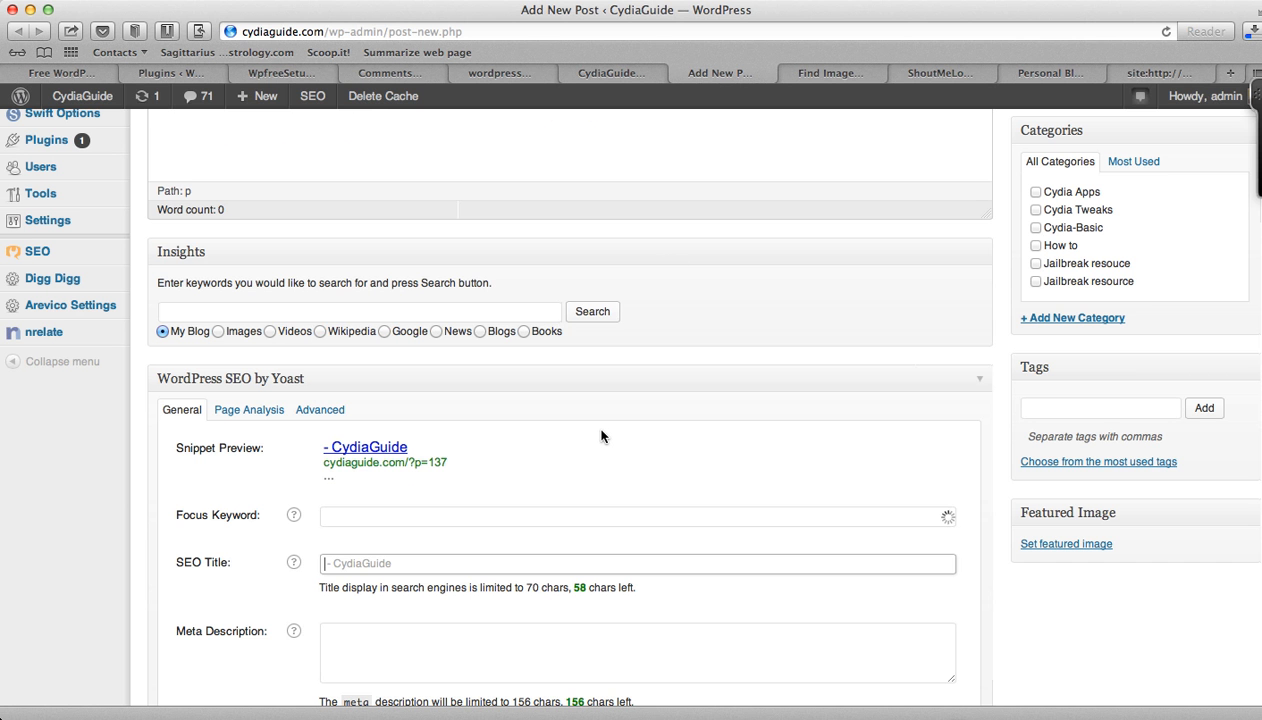
scroll("down", 3)
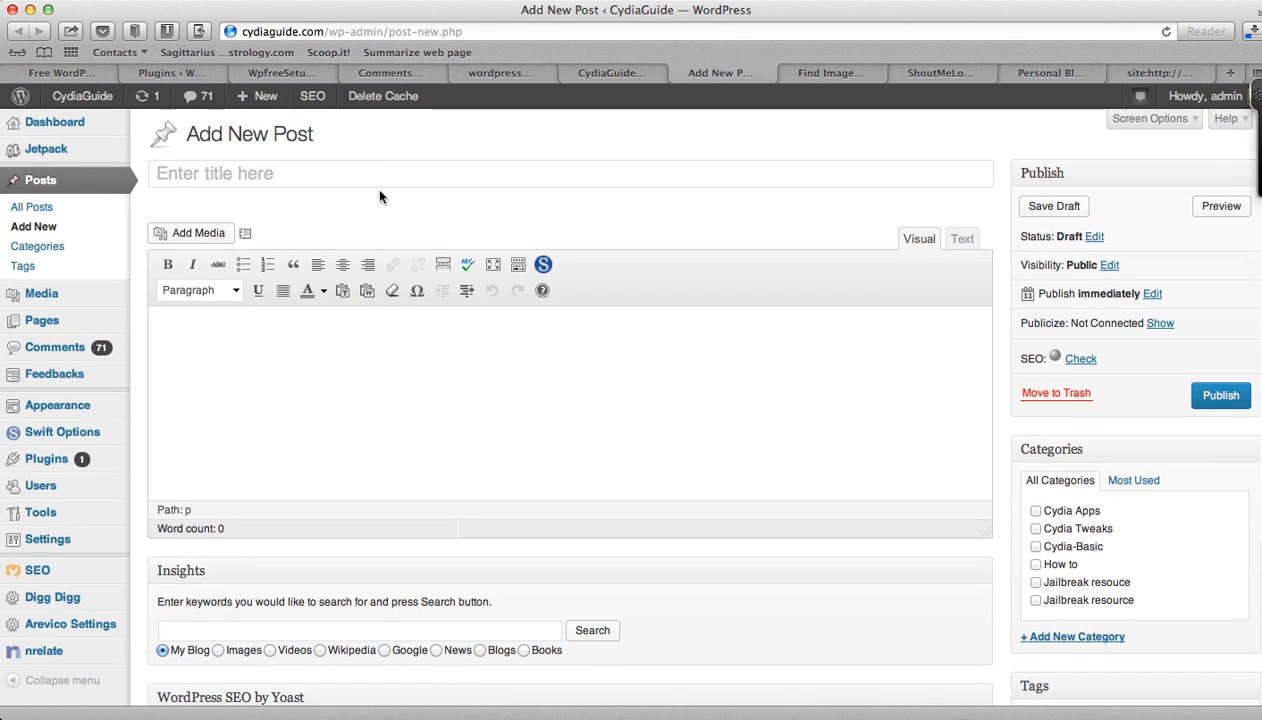
left_click(389, 177)
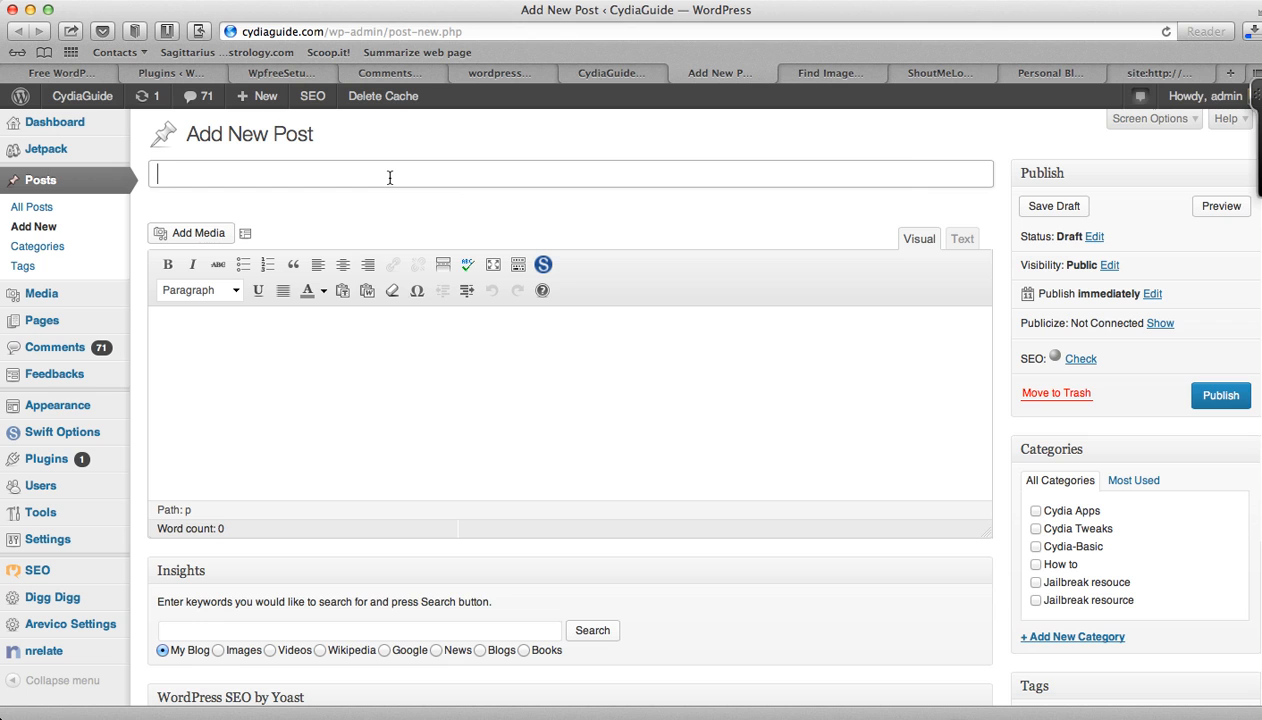
mouse_move(414, 560)
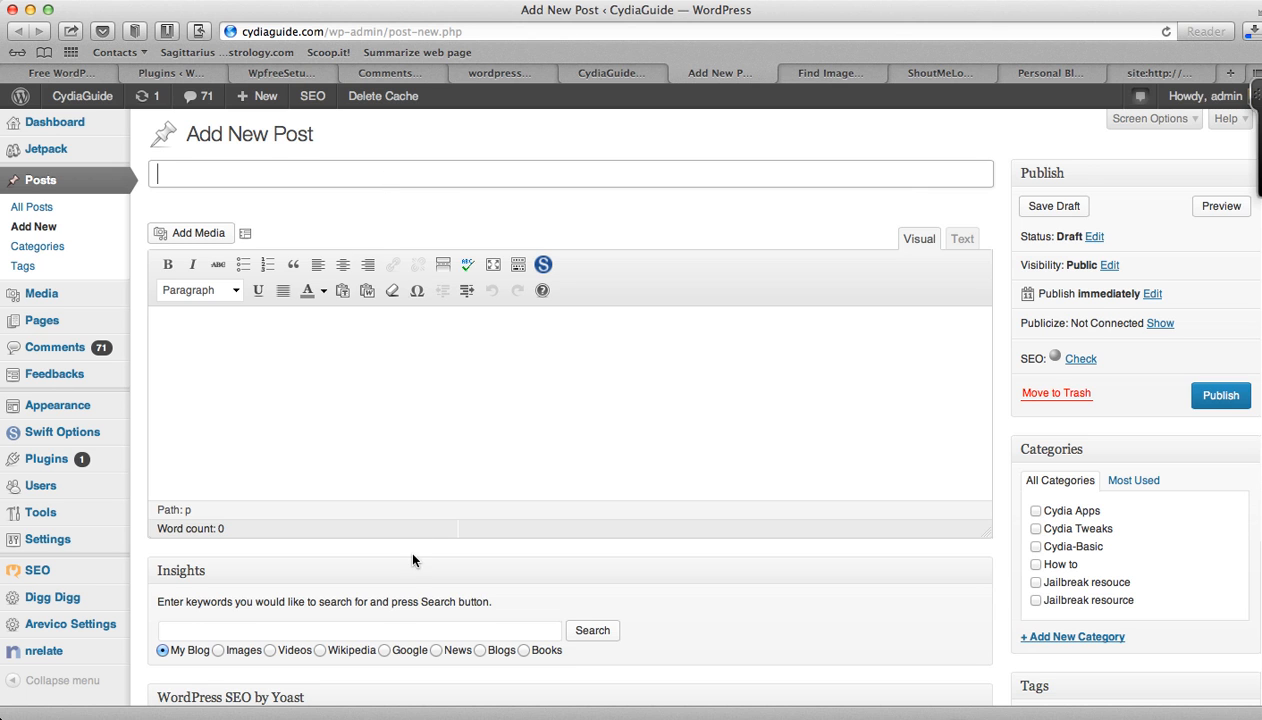
scroll("down", 3)
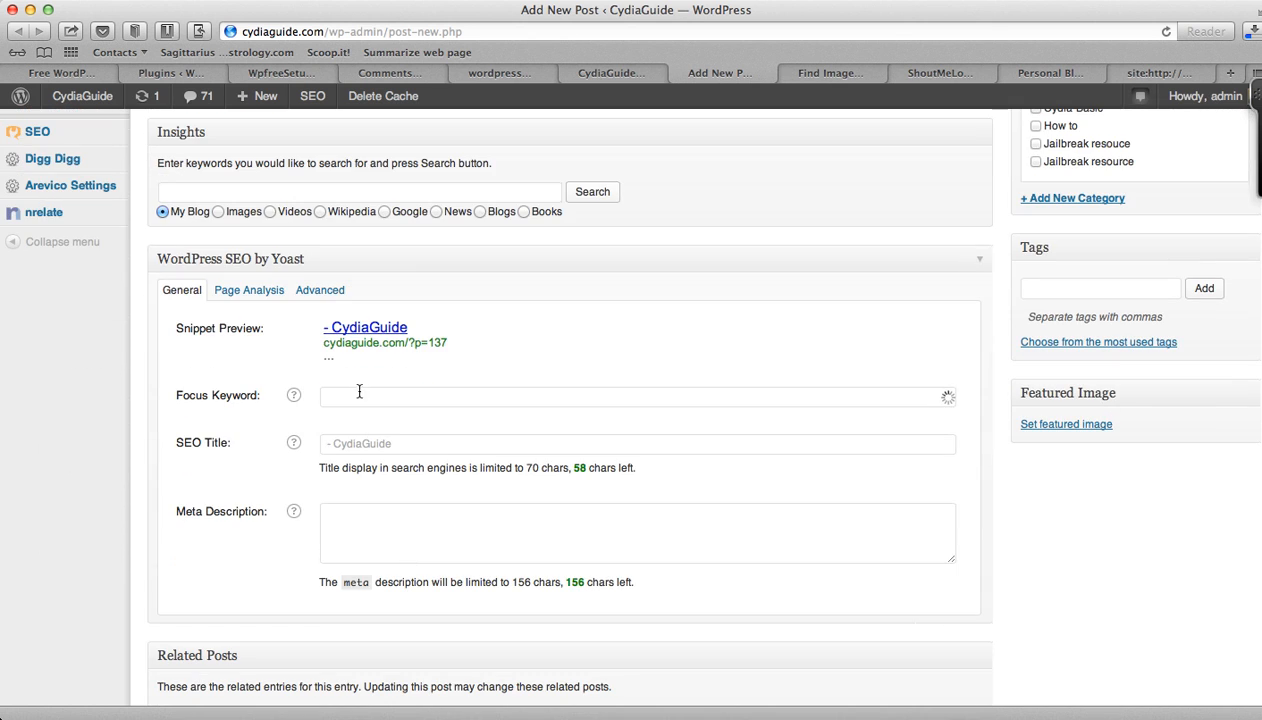
left_click(637, 444)
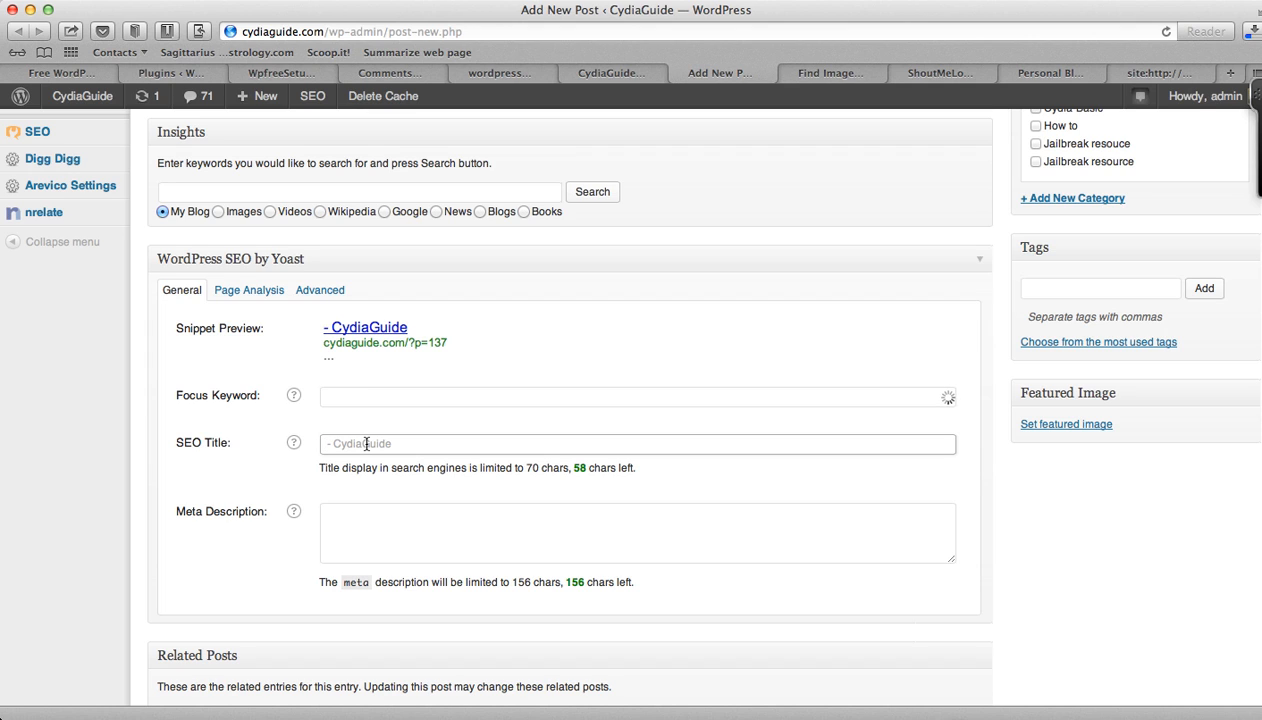
Step: Enter trial text like 'How', 'meta tit', 'Add SEO Me' into the post fields
left_click(365, 444)
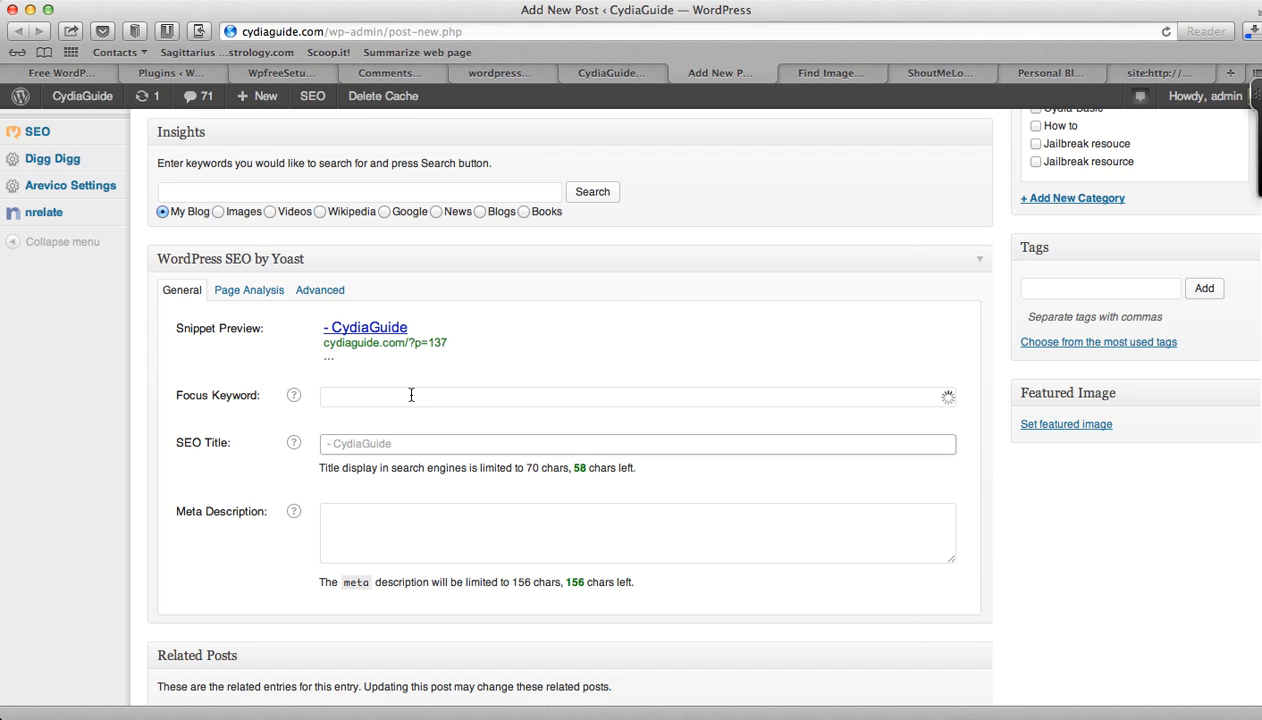
type("How to add SEO")
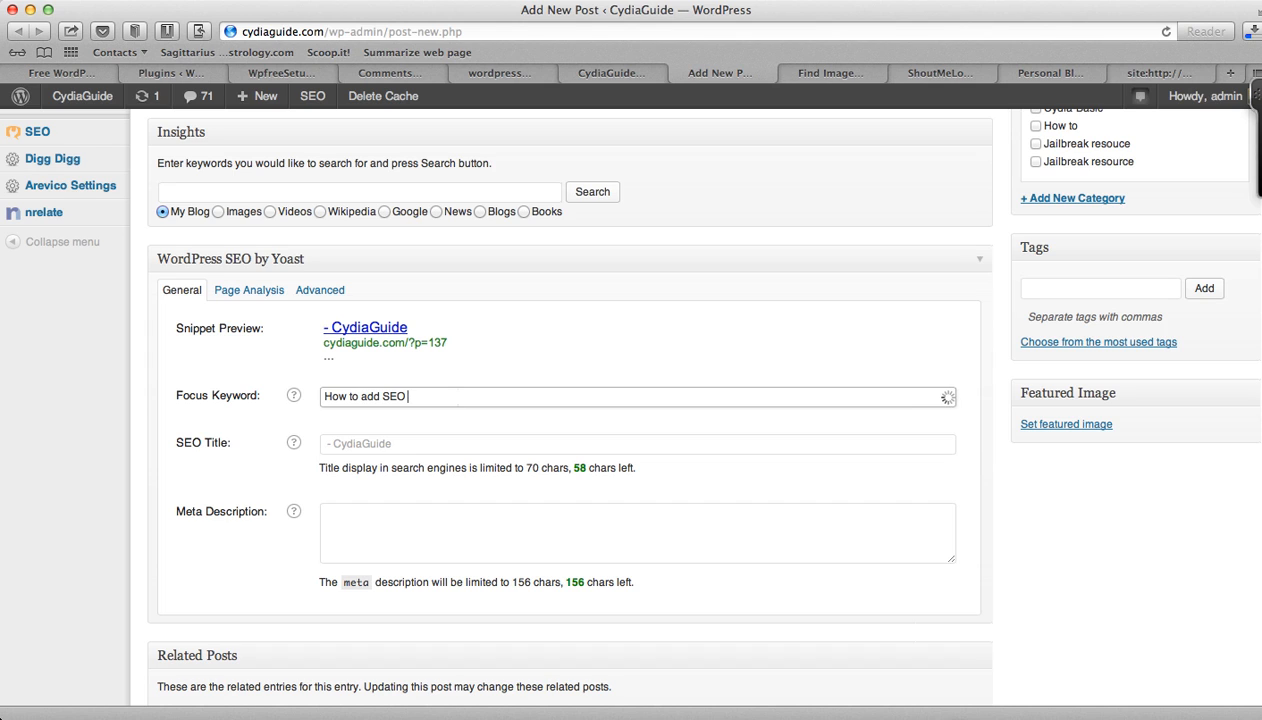
type("meta")
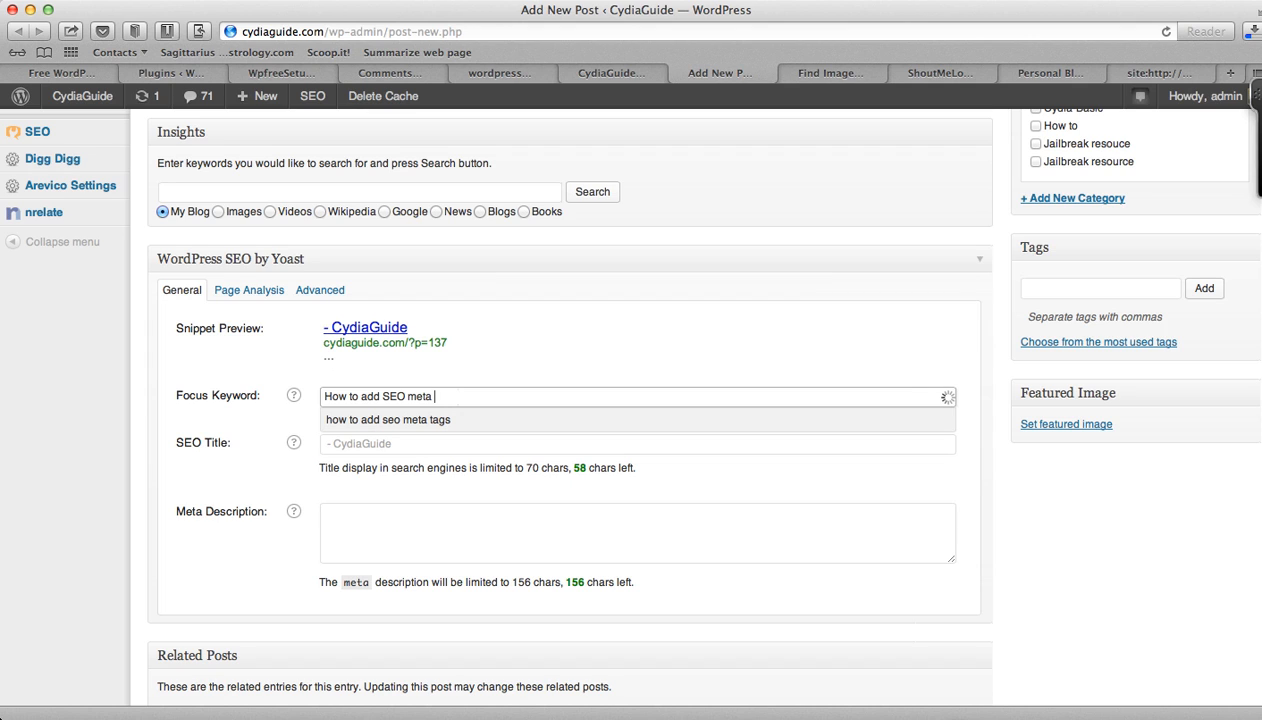
type("tit")
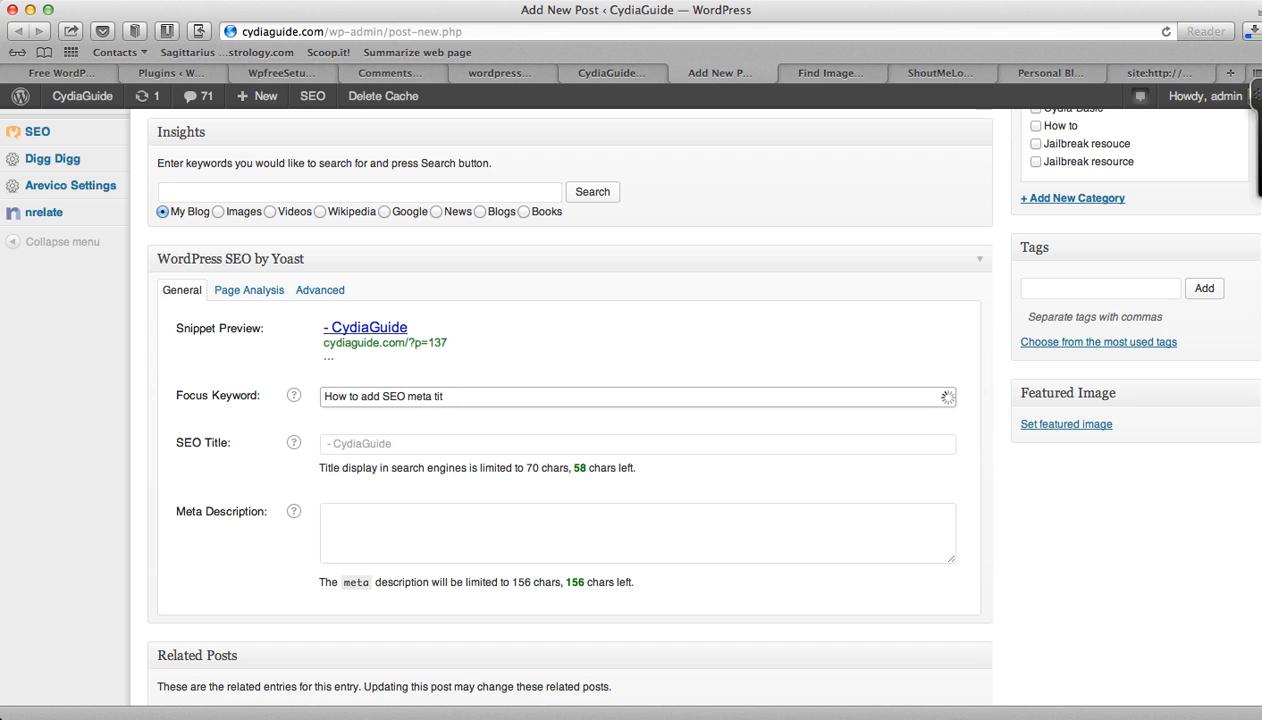
type("A")
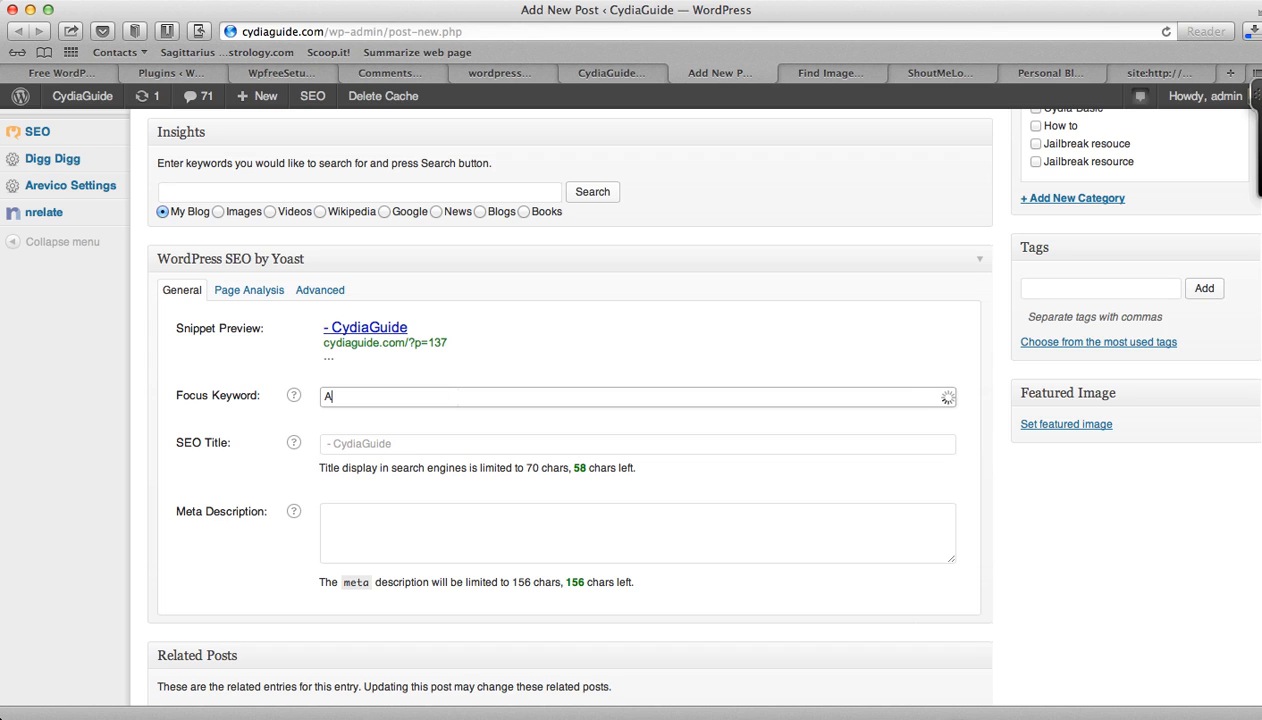
type("dd SEO Me")
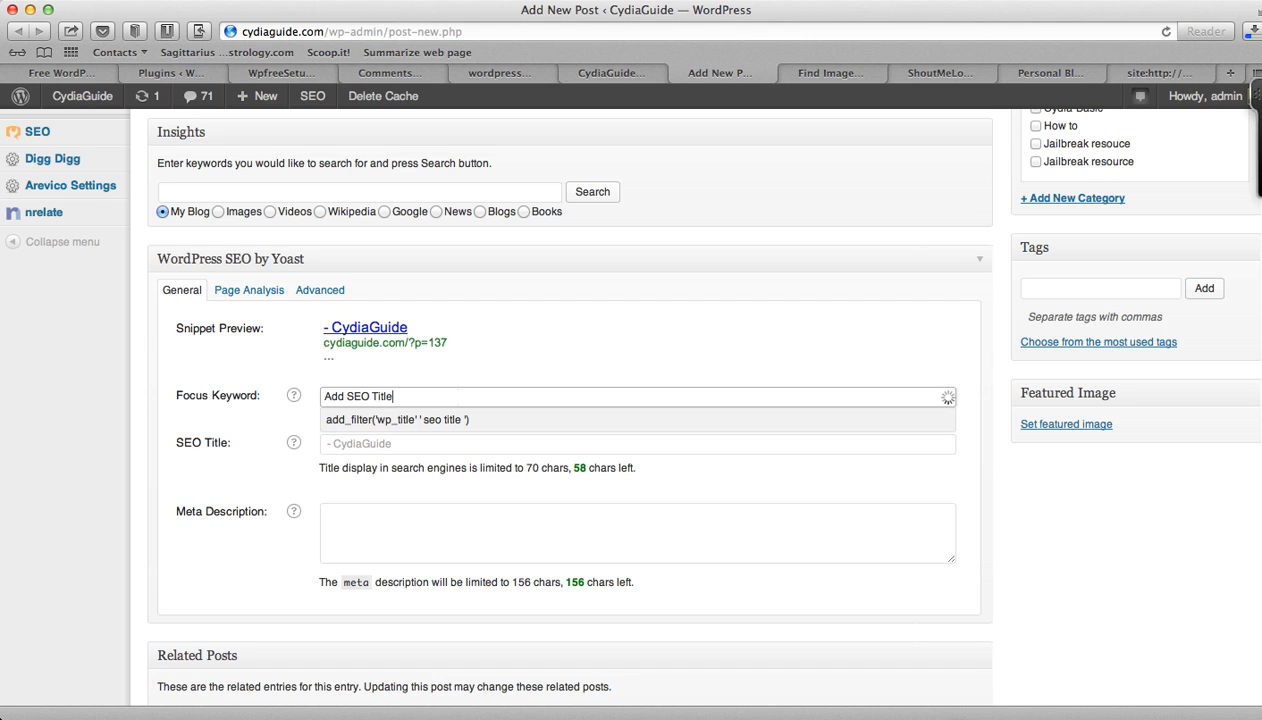
type("SE")
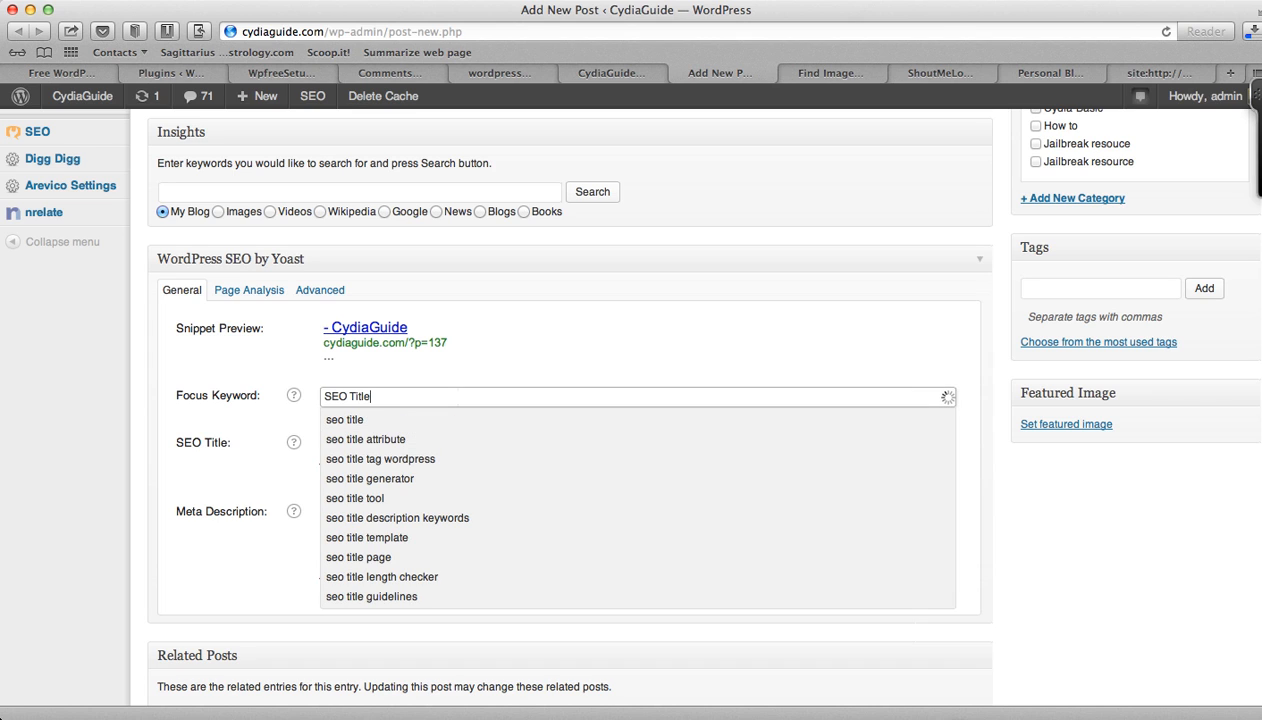
Step: Replace the focus keyword with 'Post Meta Title' and pick the suggestion 'get post meta title'
left_click(367, 537)
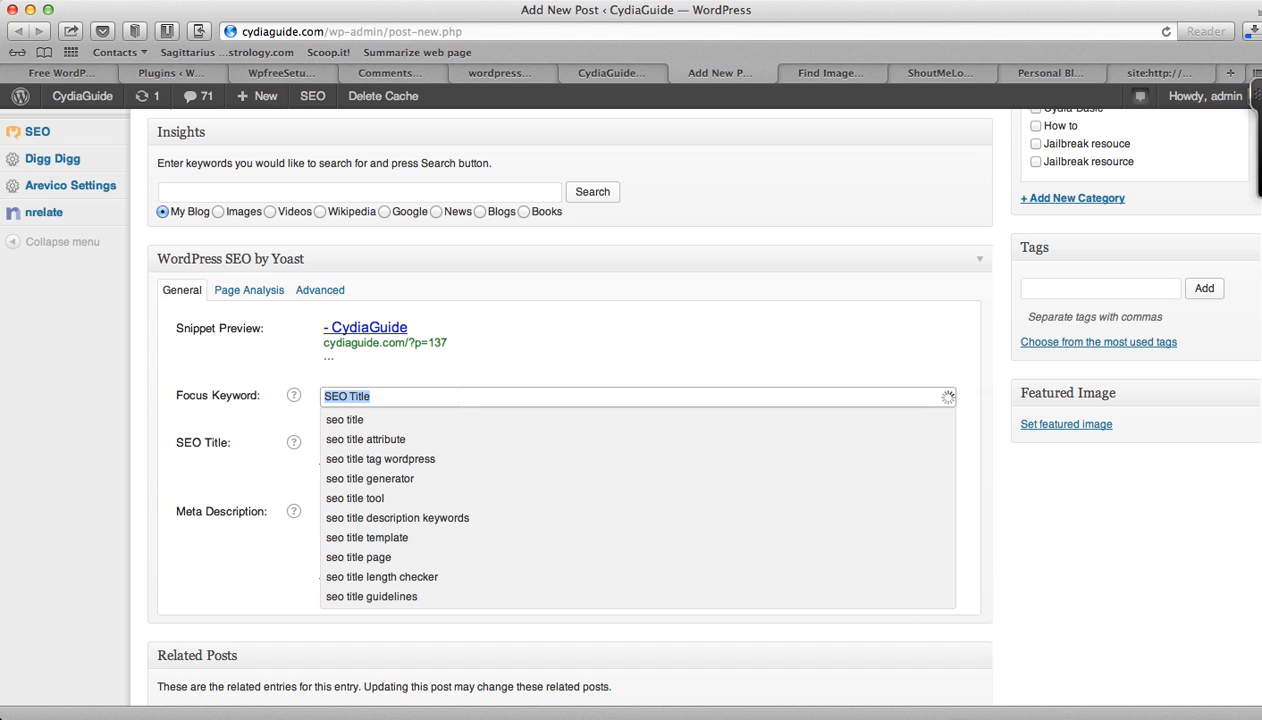
type("Post Meta")
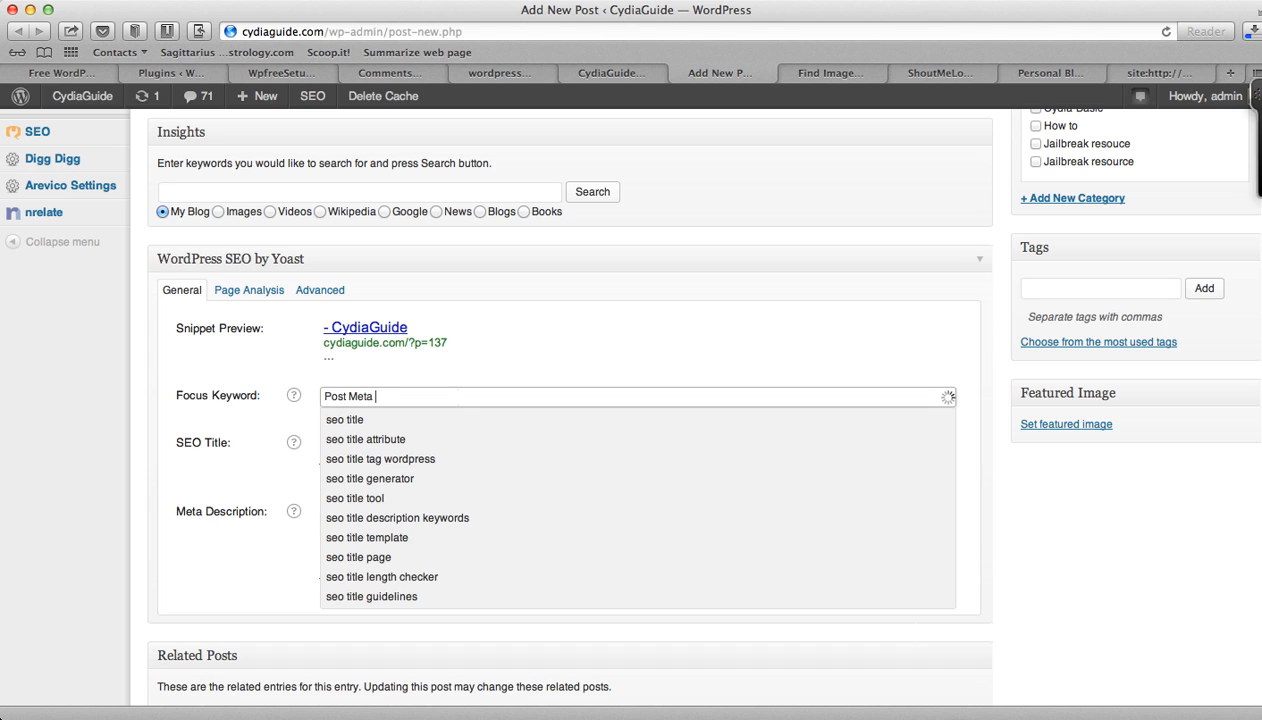
type("T")
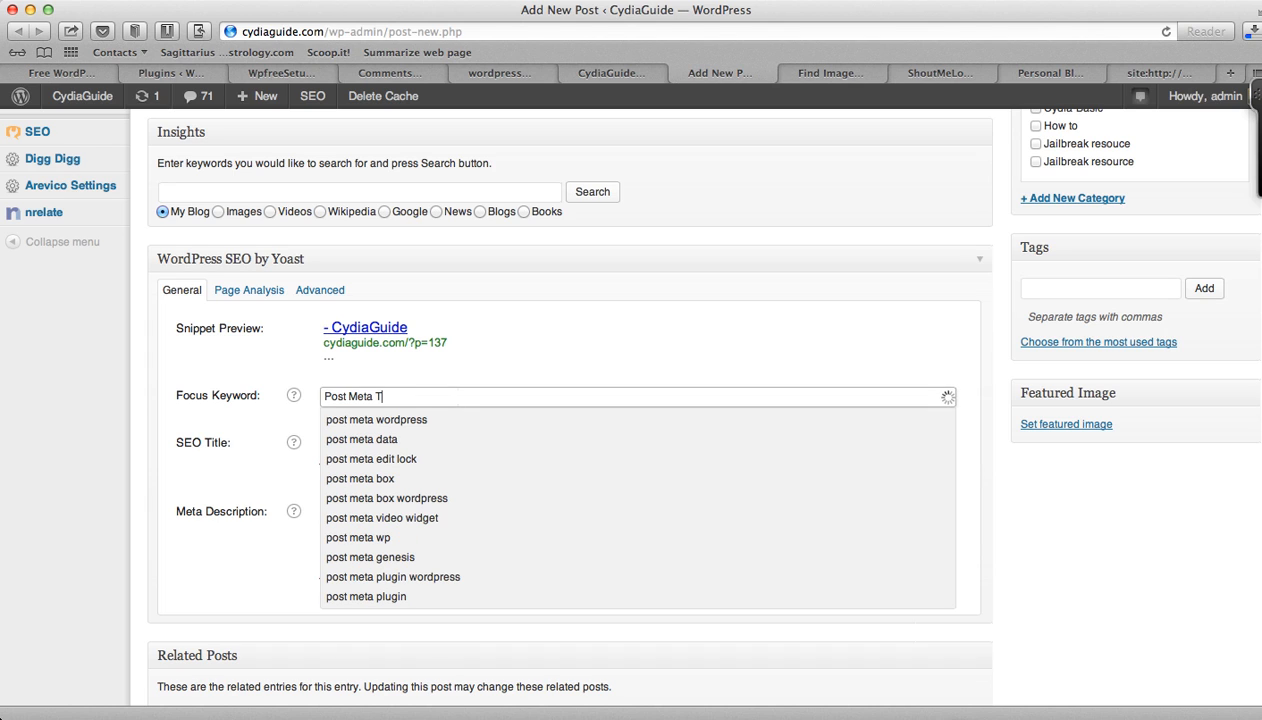
type("l")
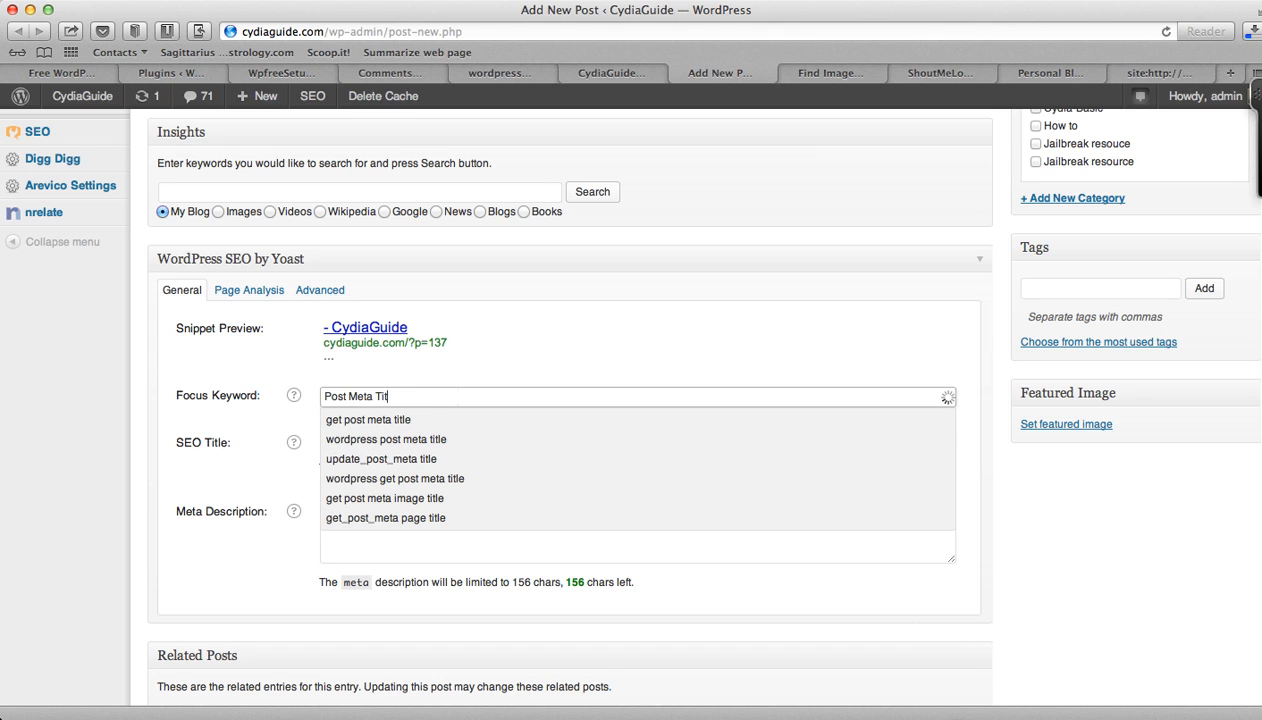
left_click(370, 419)
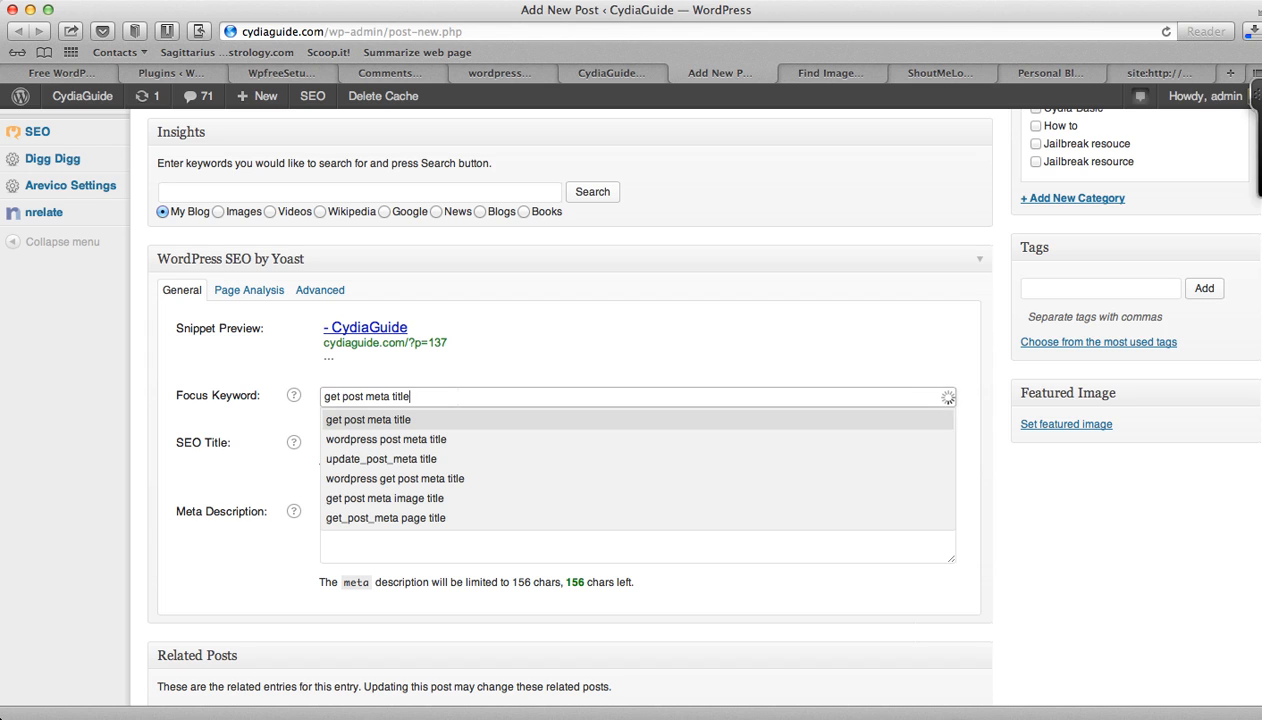
Step: Use 'wordpress post meta title' as focus keyword; type SEO title 'How to Add SEO meta Title in WordPress'
left_click(388, 439)
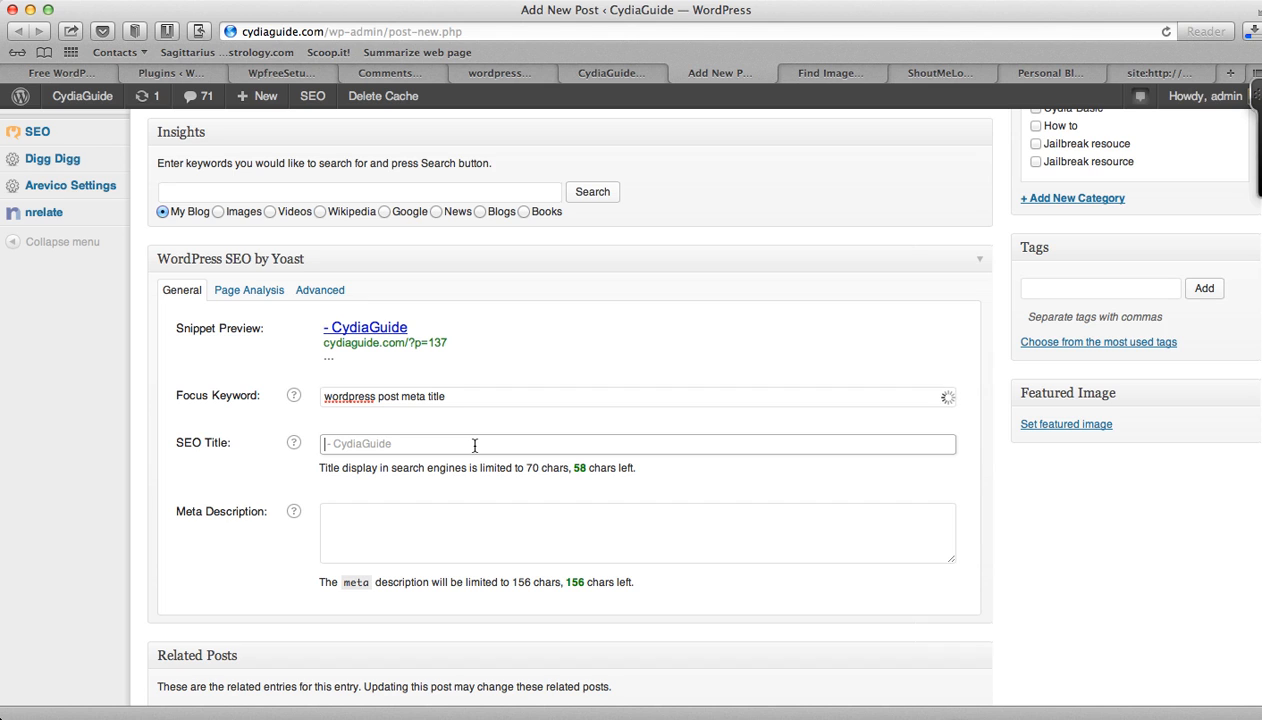
type("How to Add SEO meta Title in Wor")
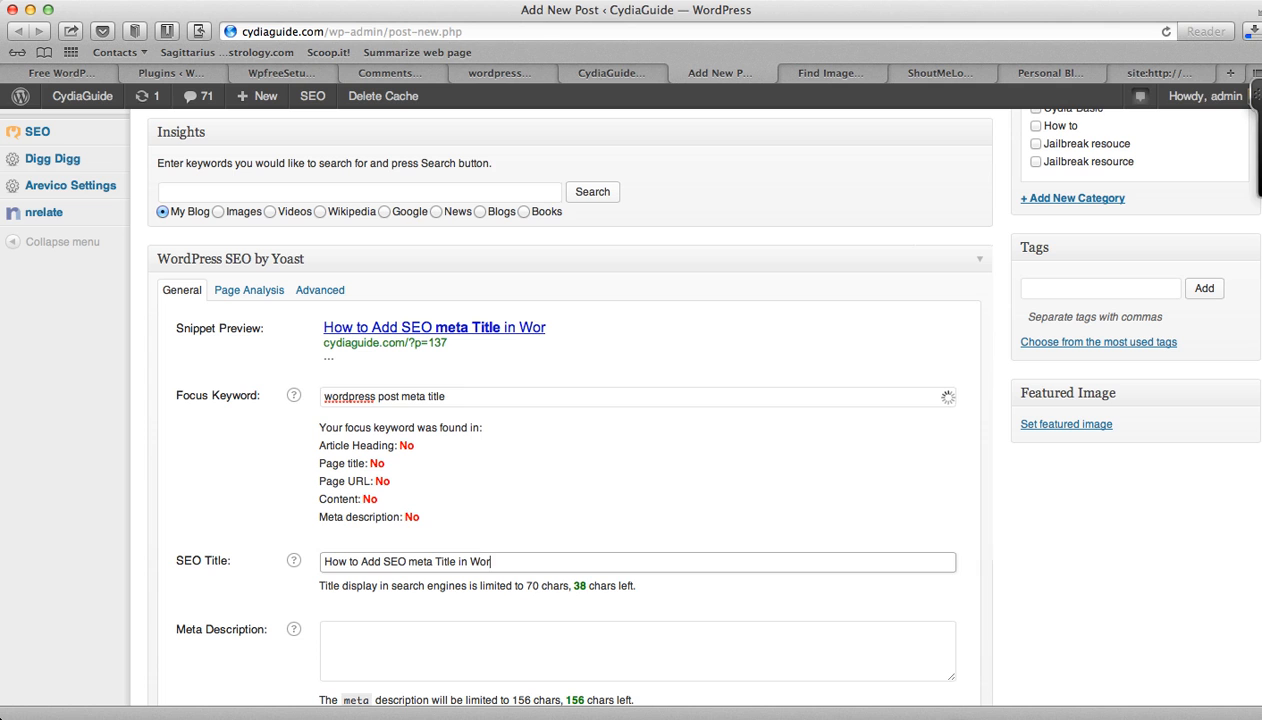
type("dPress")
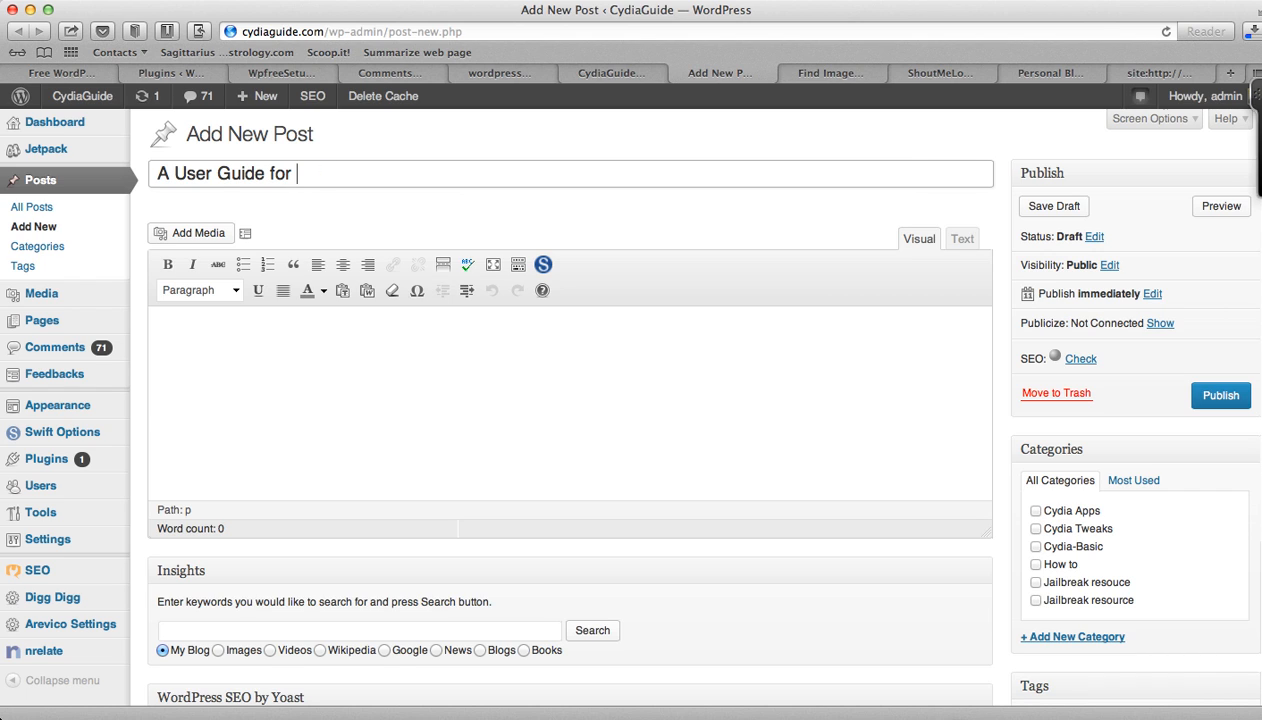
Step: Finish the post title as 'A User Guide for Adding SEO meta Title in WordPress'
type("Adding S")
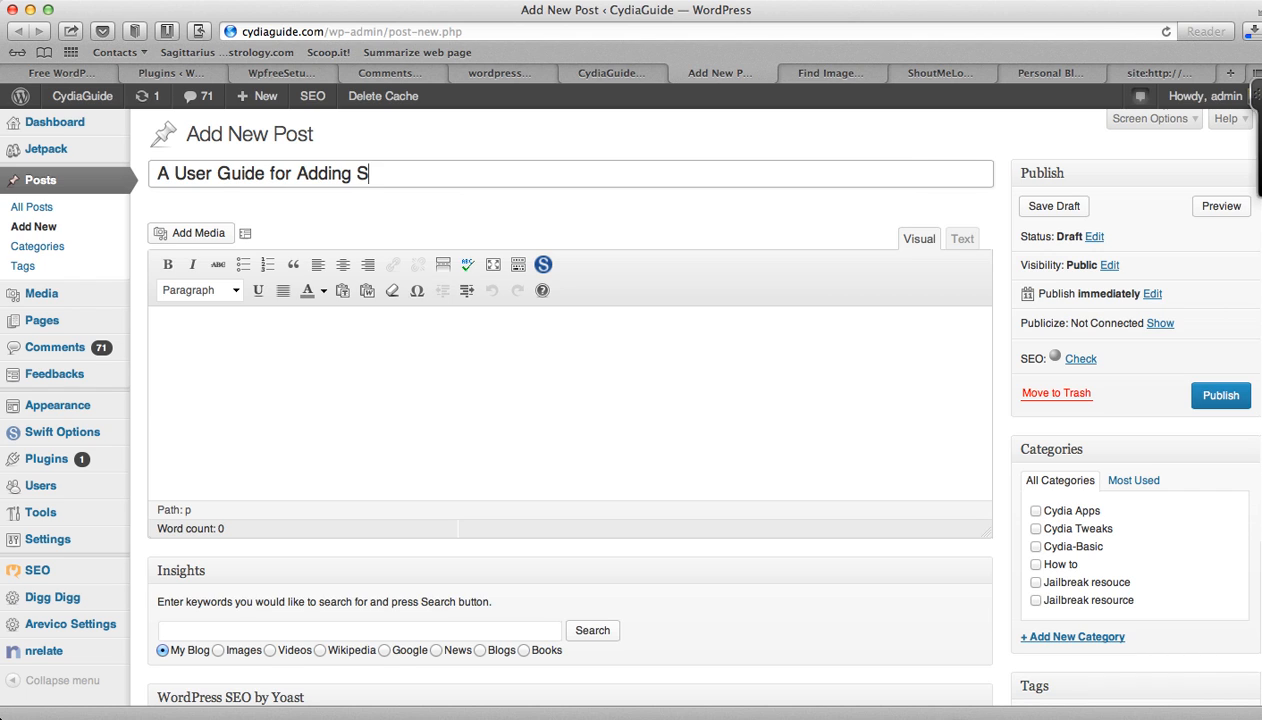
type("EO meta Titl")
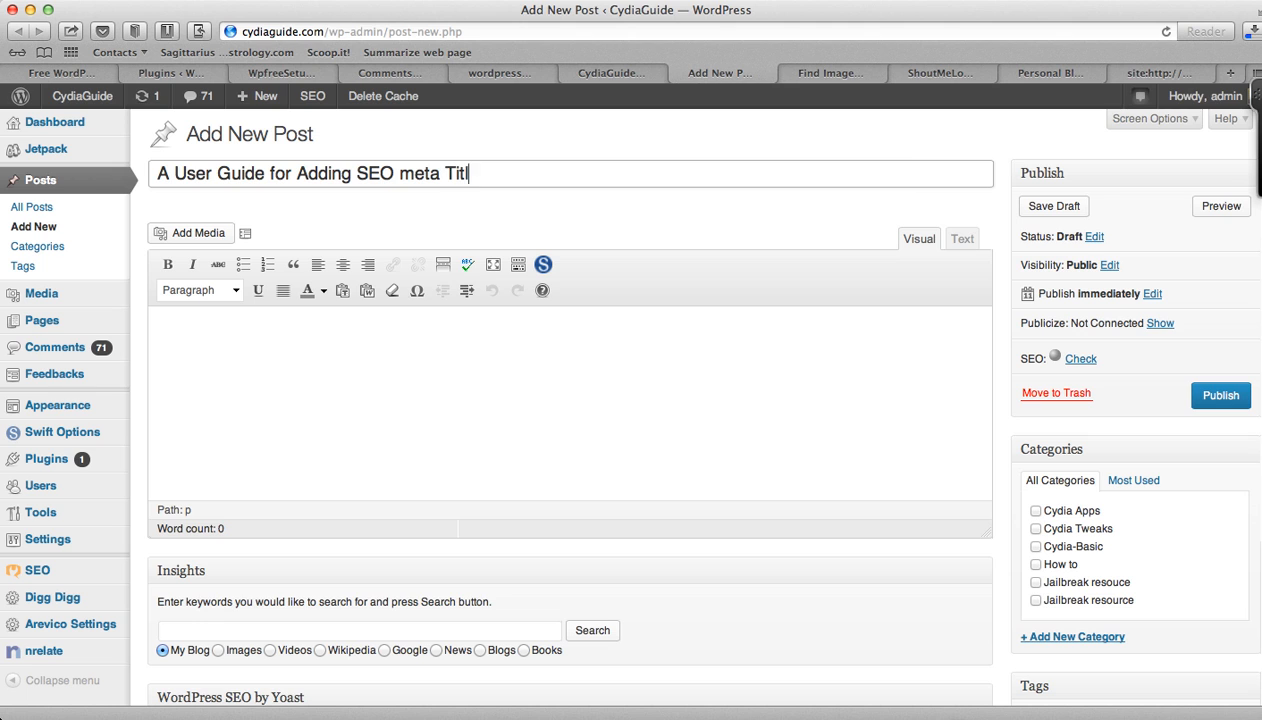
type("le in WordPress")
type("wordpress post meta title")
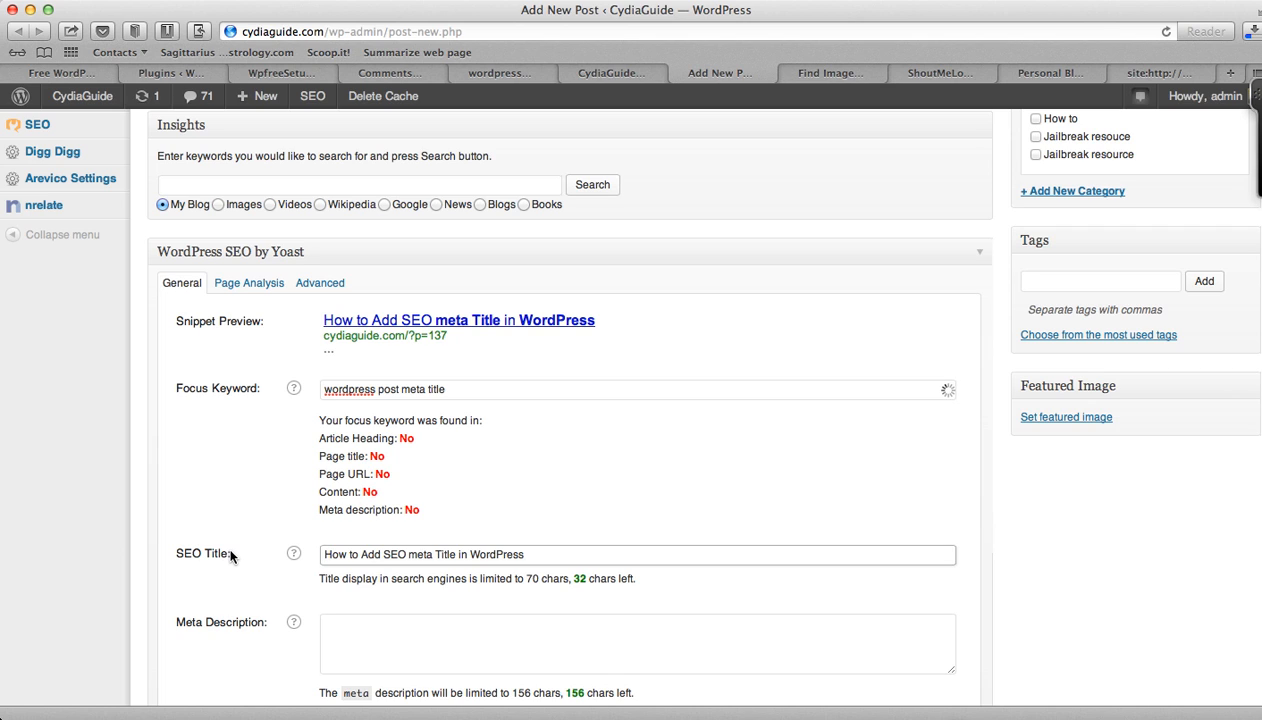
mouse_move(537, 580)
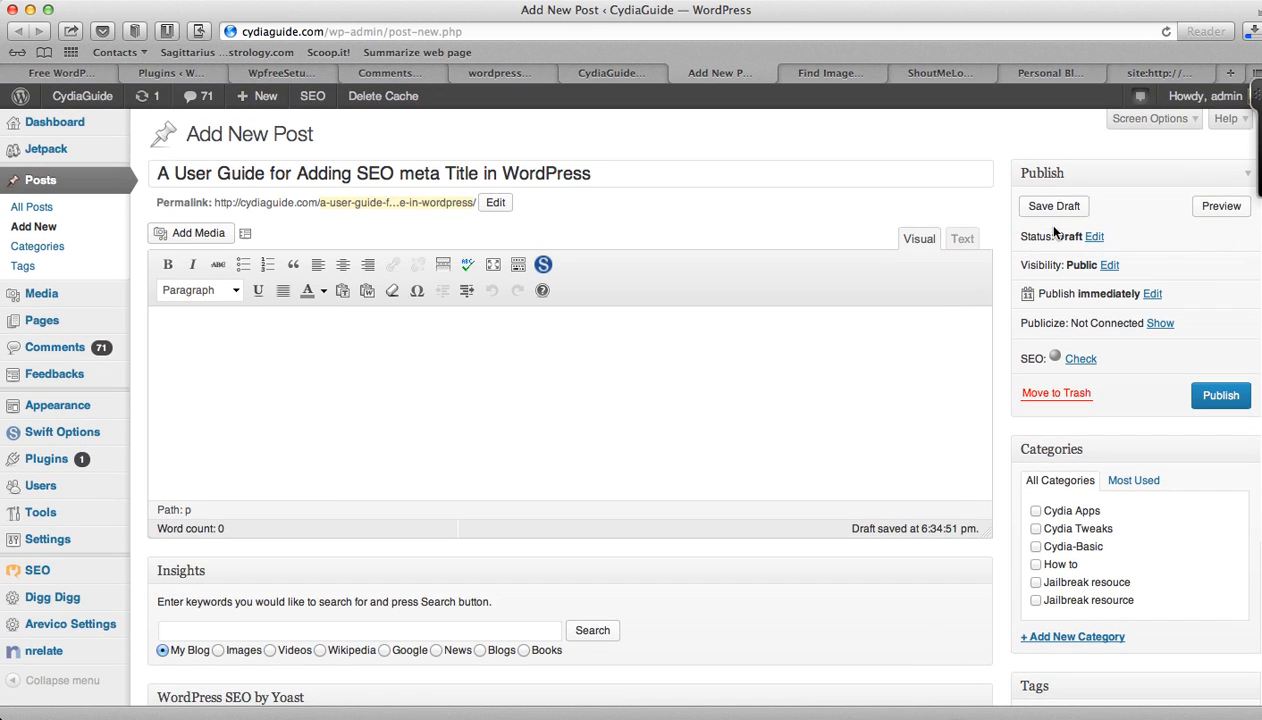
Step: Save the 'A User Guide for Adding SEO meta Title in WordPress' draft and launch its preview
left_click(1053, 206)
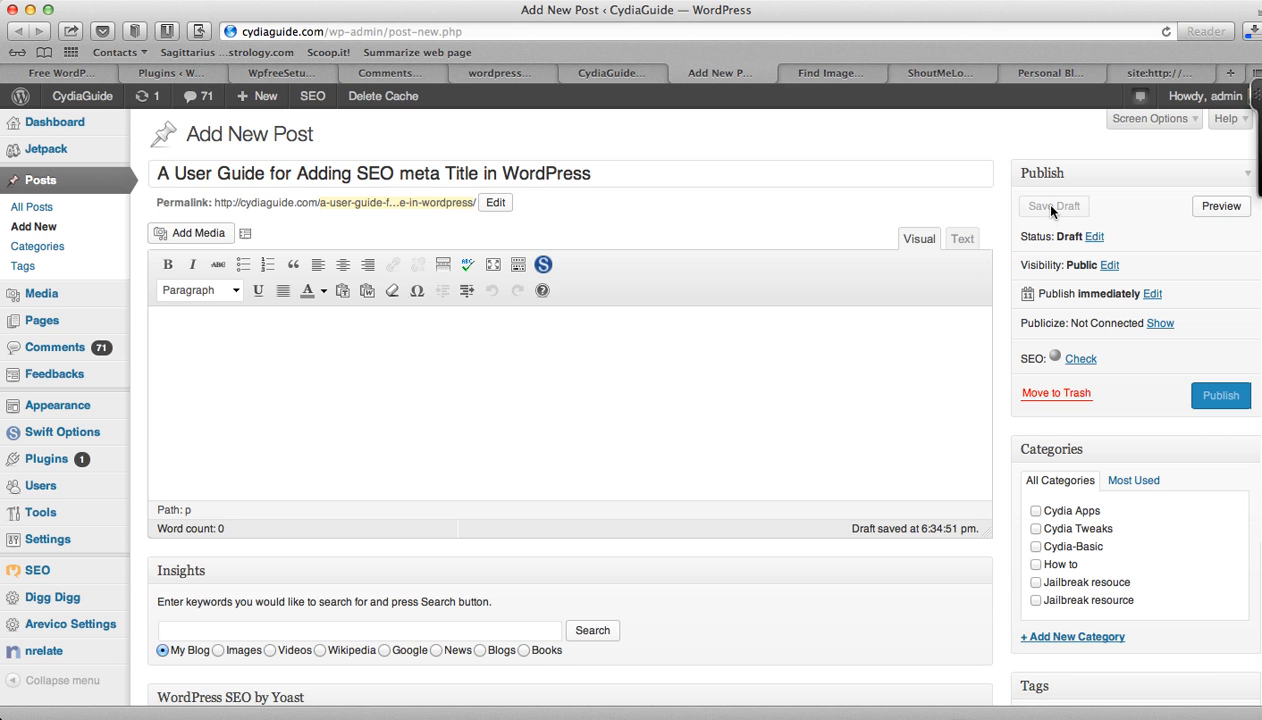
left_click(1053, 206)
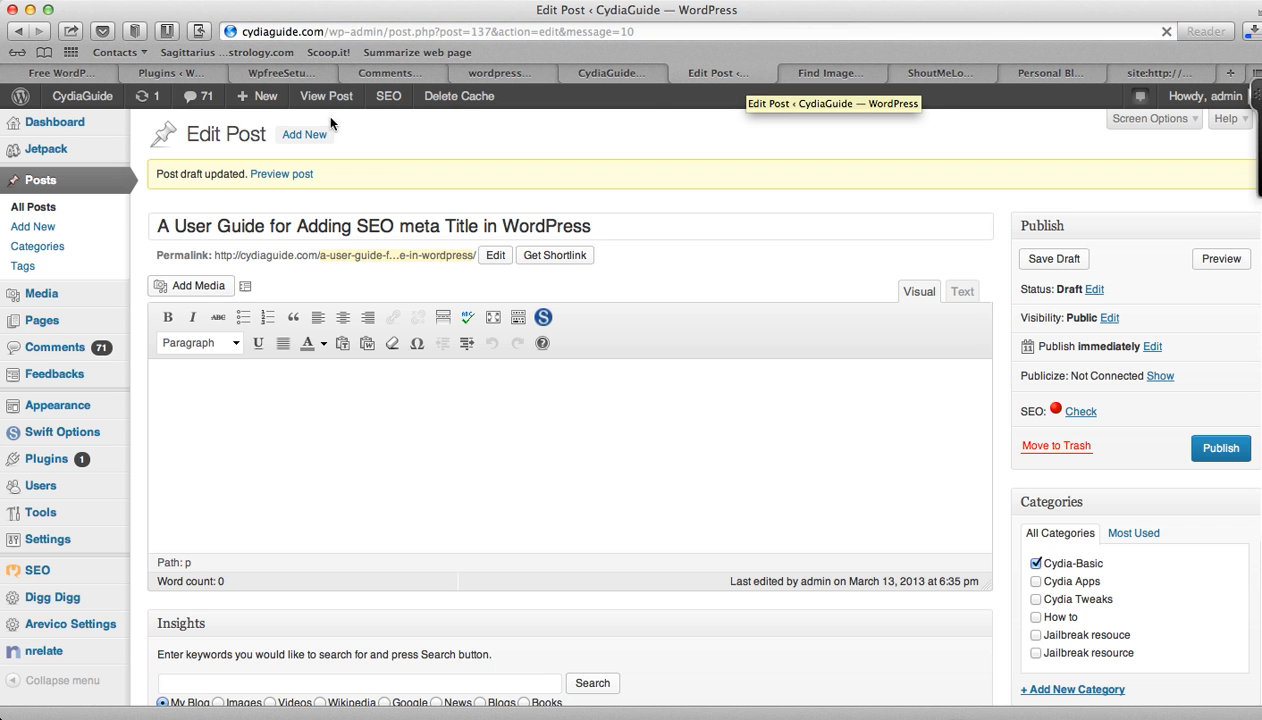
left_click(763, 72)
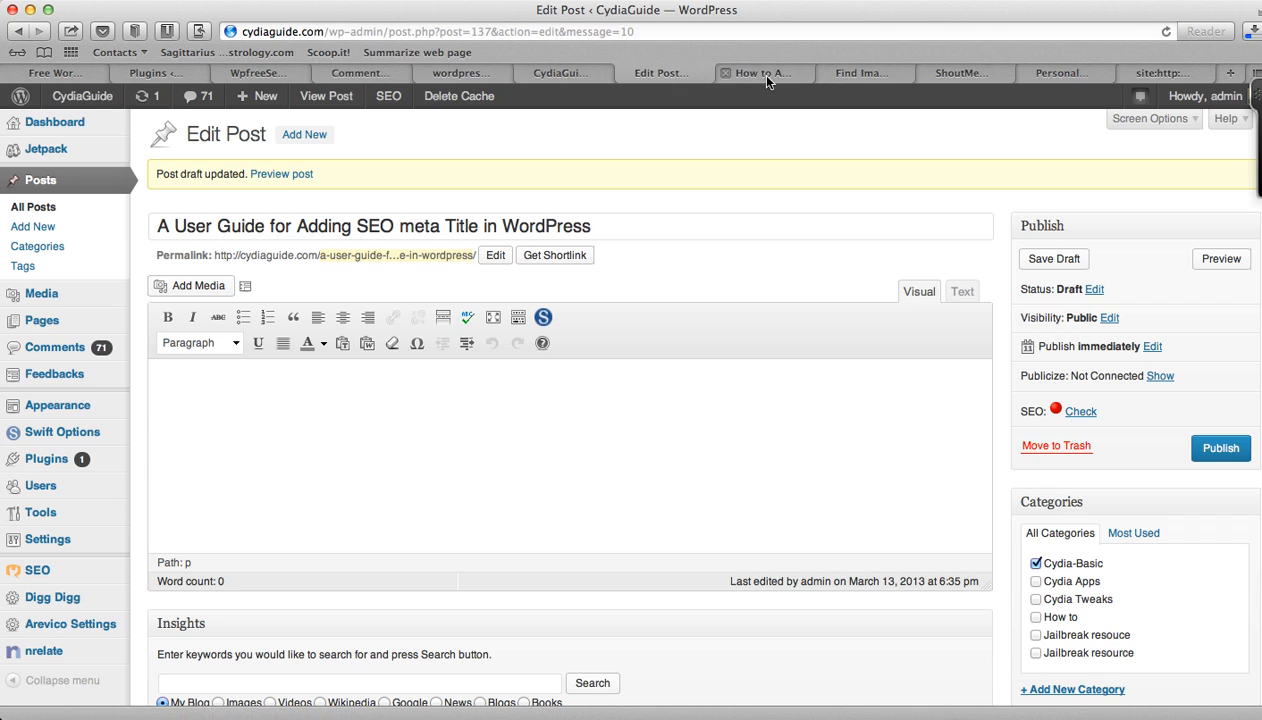
Step: View the preview tab titled 'How to Add SEO meta Title in WordPress'
left_click(282, 173)
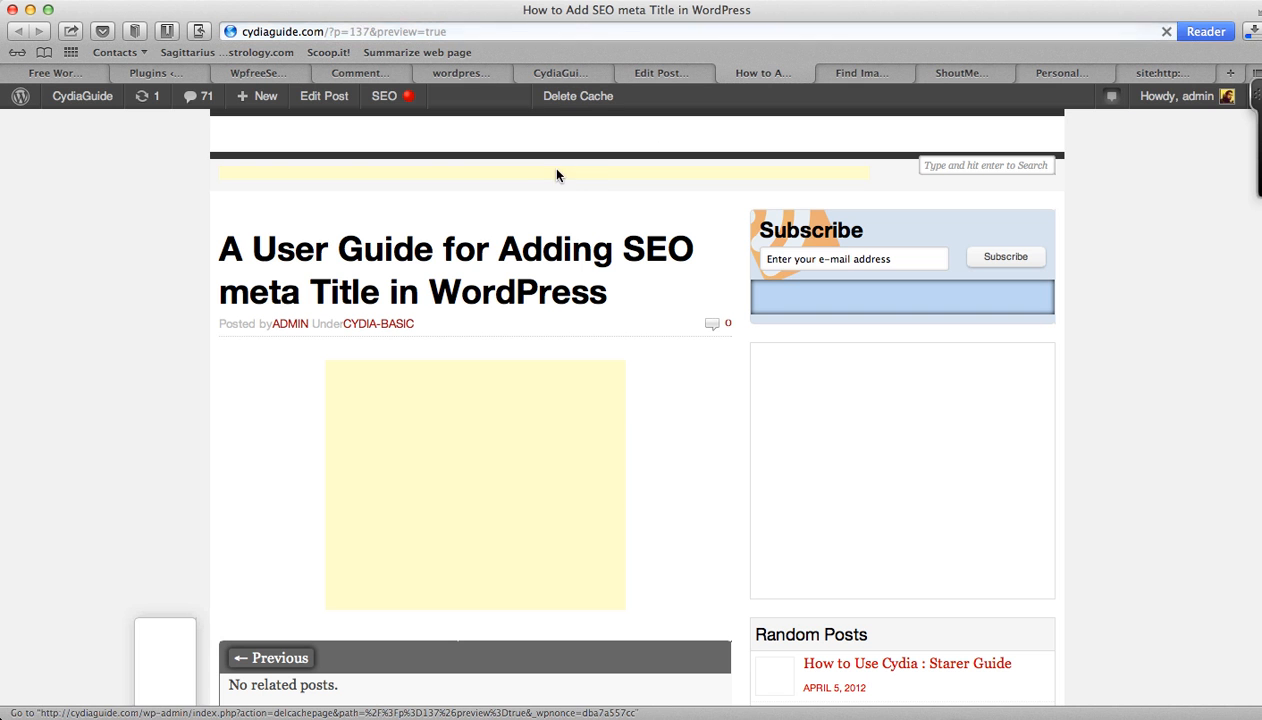